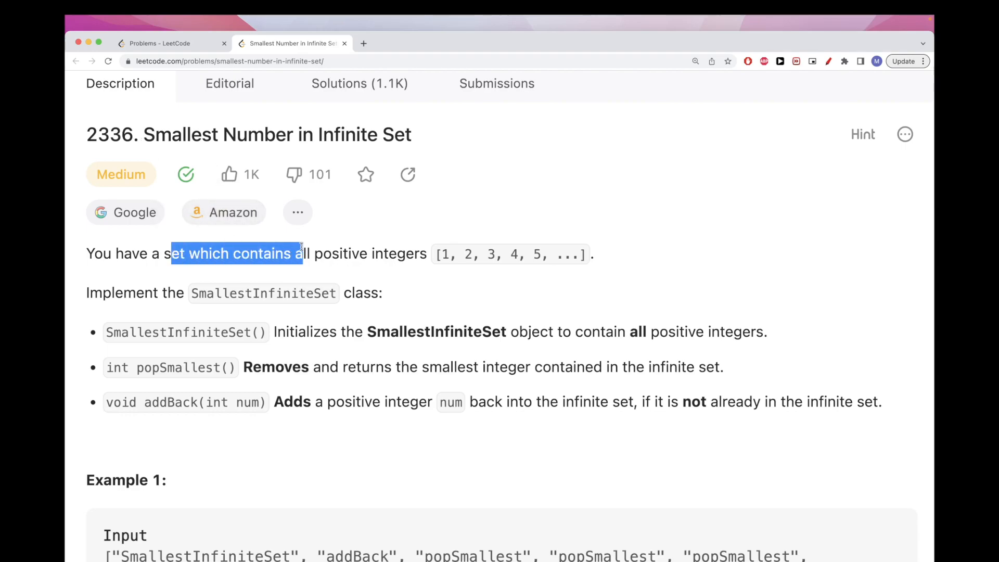
Highlight the problem's opening sentence and the list of positive integers.
left_click(459, 253)
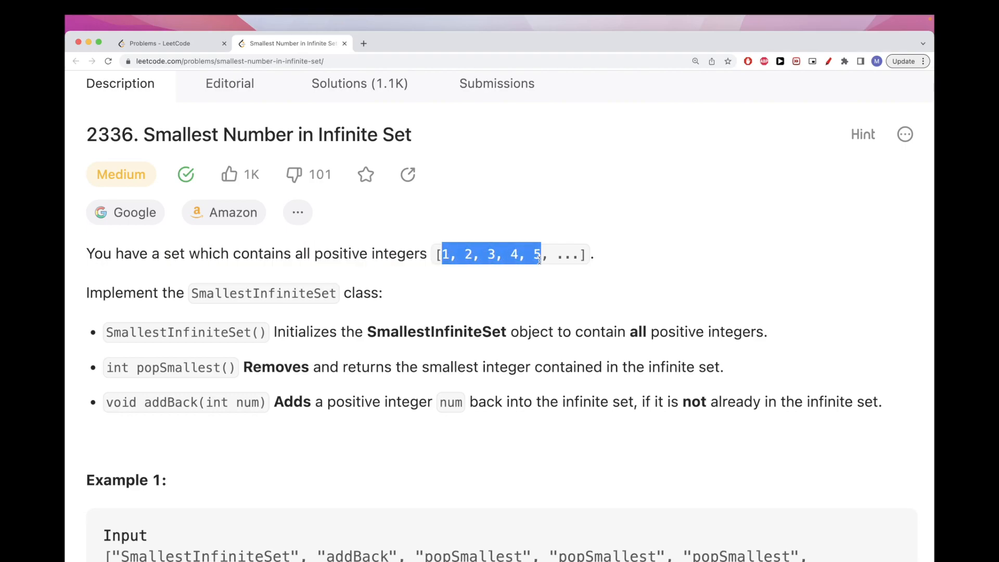
scroll("down", 3)
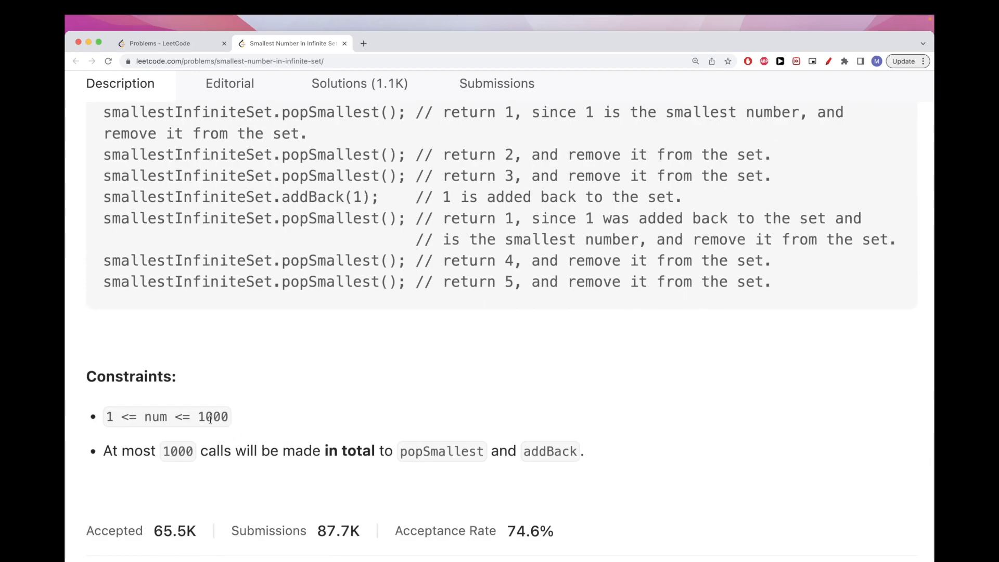
scroll("up", 3)
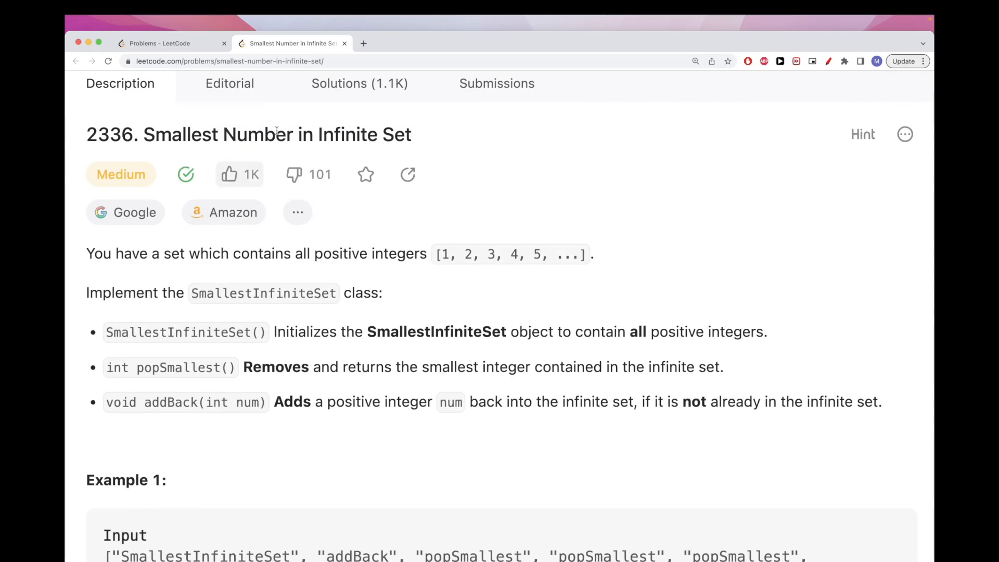
double_click(263, 292)
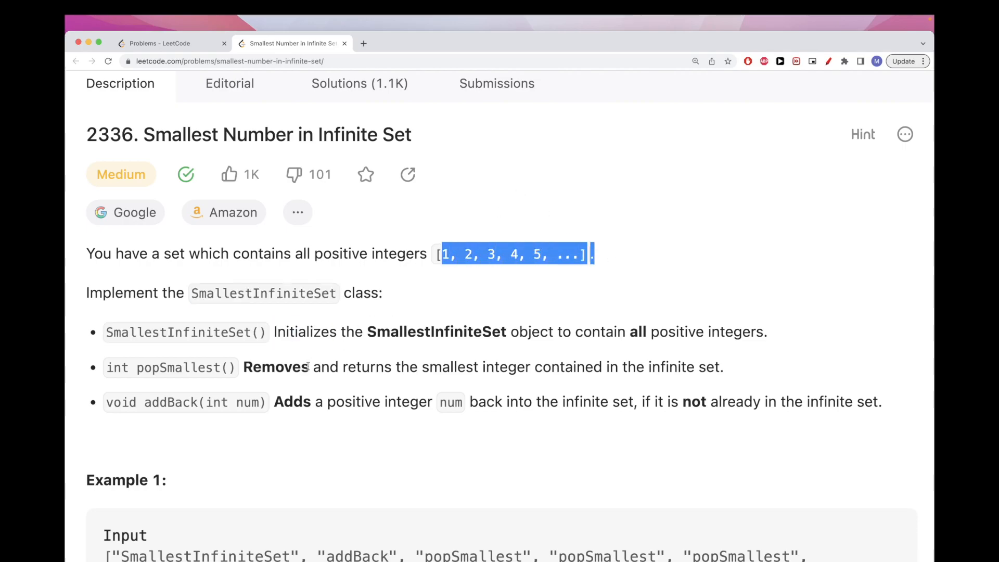
double_click(179, 367)
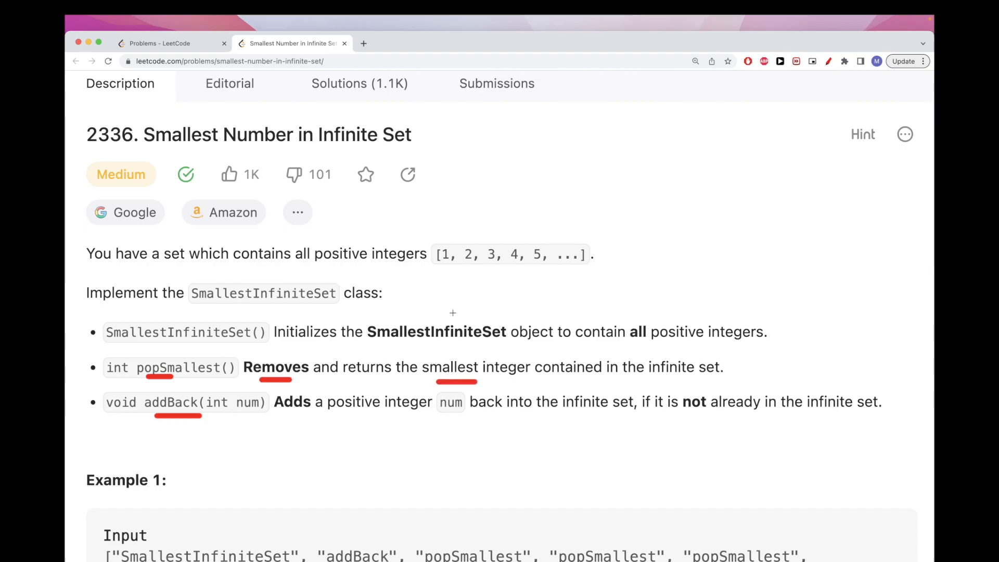
mouse_move(366, 402)
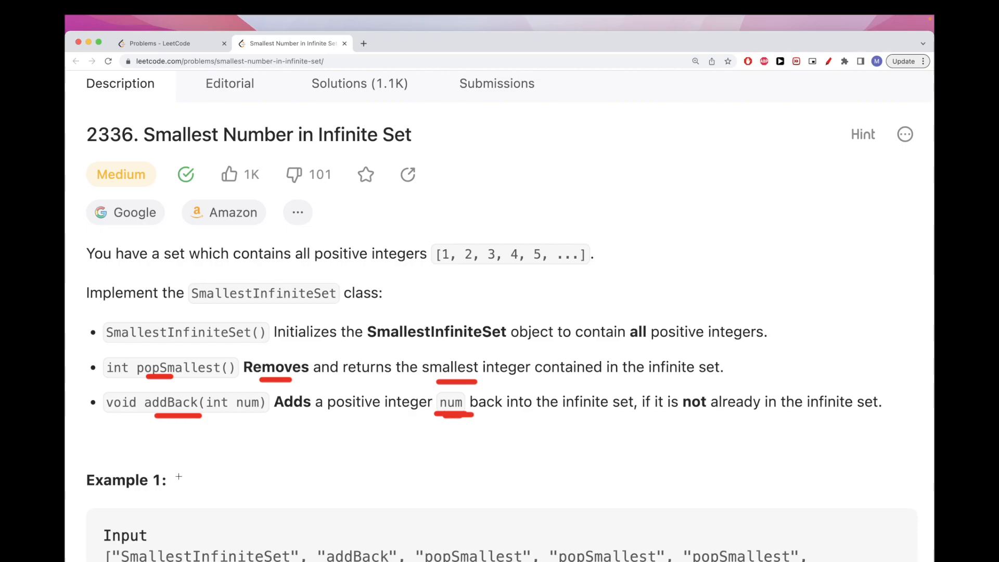
Scroll the description, highlighting the start of the integer list and the constraint limit 1000.
scroll("down", 3)
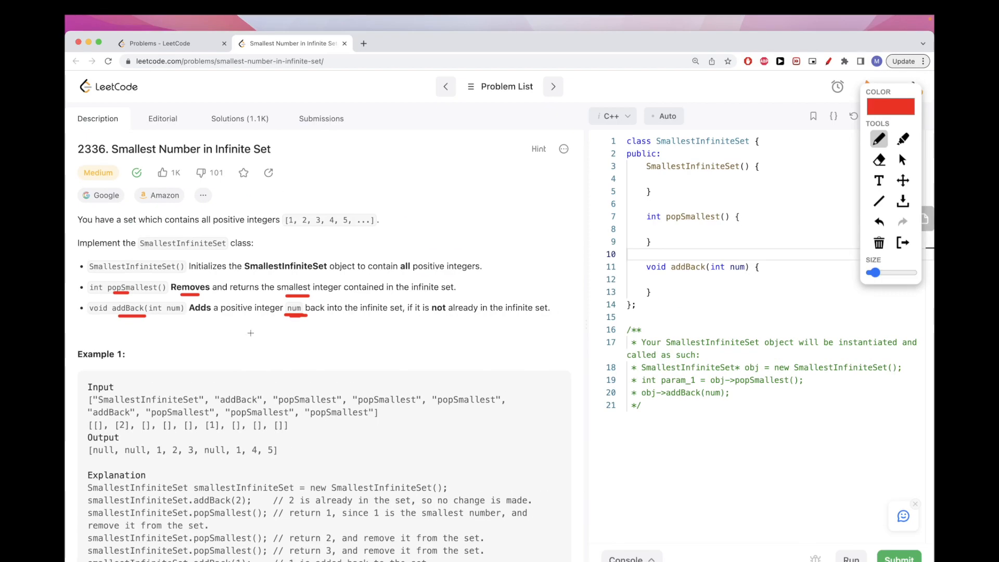
scroll("down", 3)
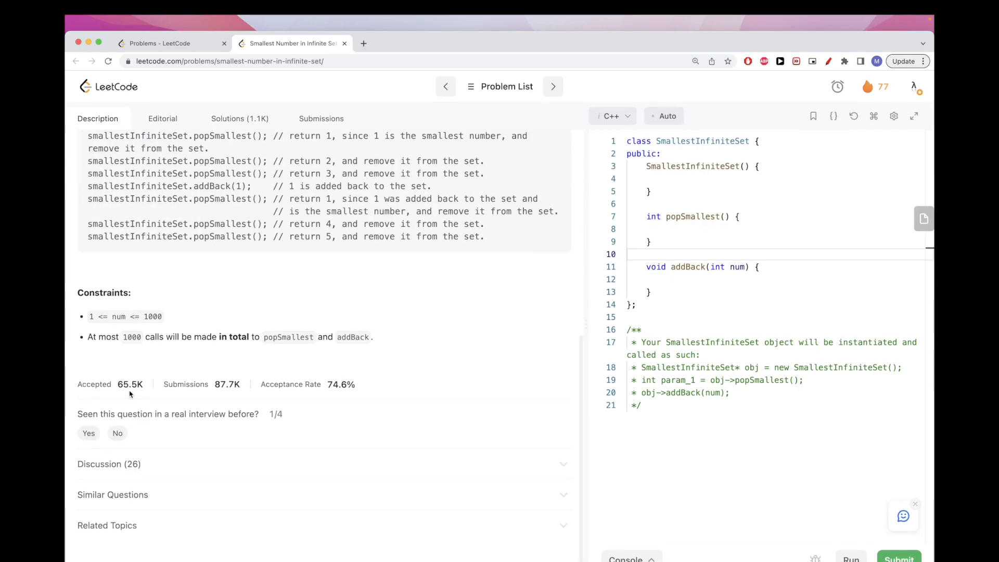
scroll("up", 3)
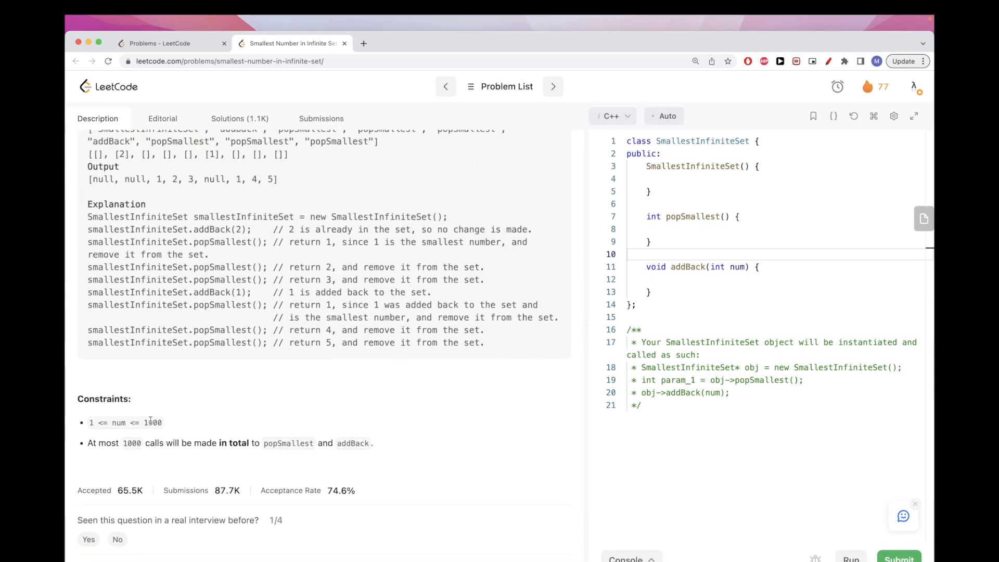
scroll("up", 3)
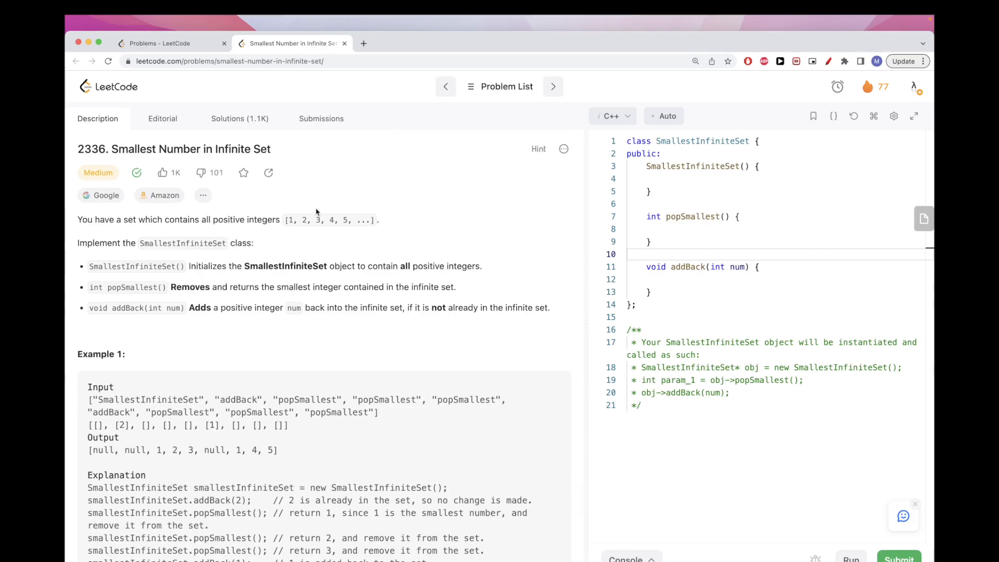
mouse_move(295, 205)
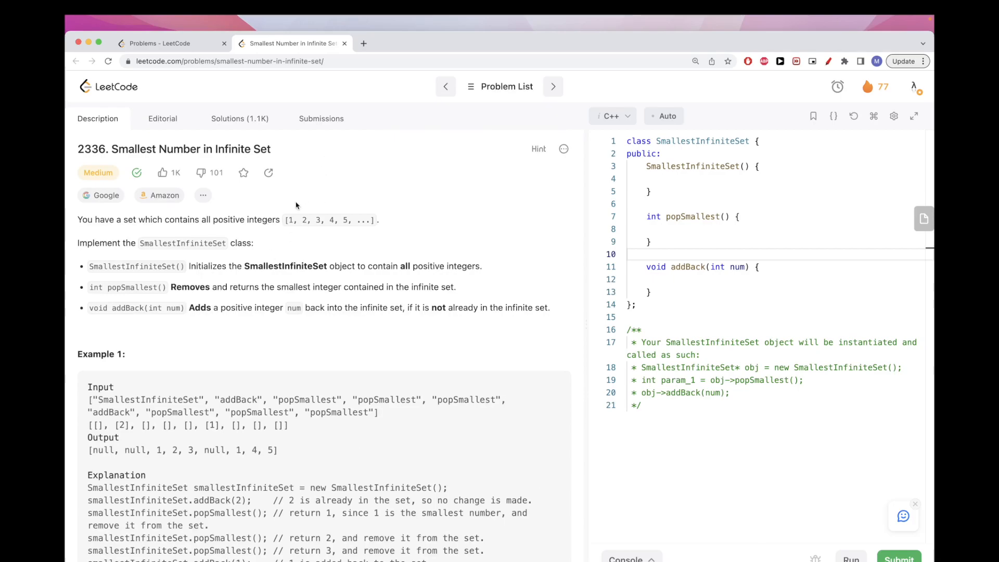
double_click(288, 220)
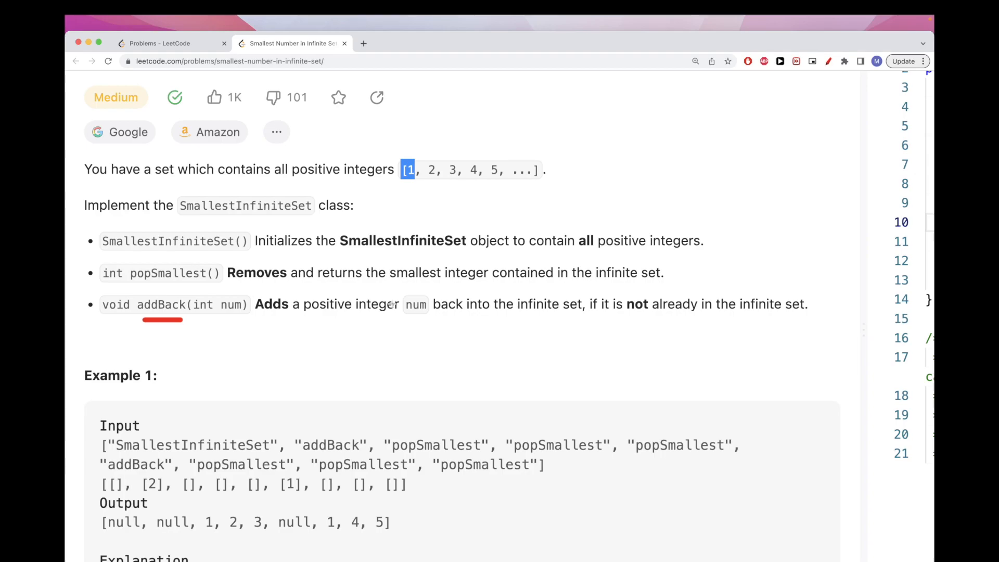
mouse_move(417, 378)
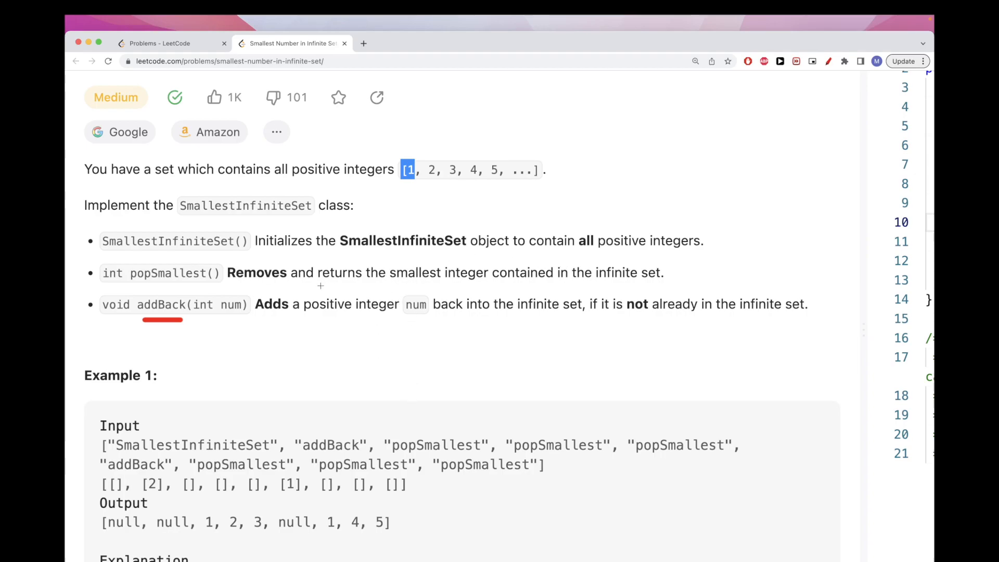
mouse_move(257, 313)
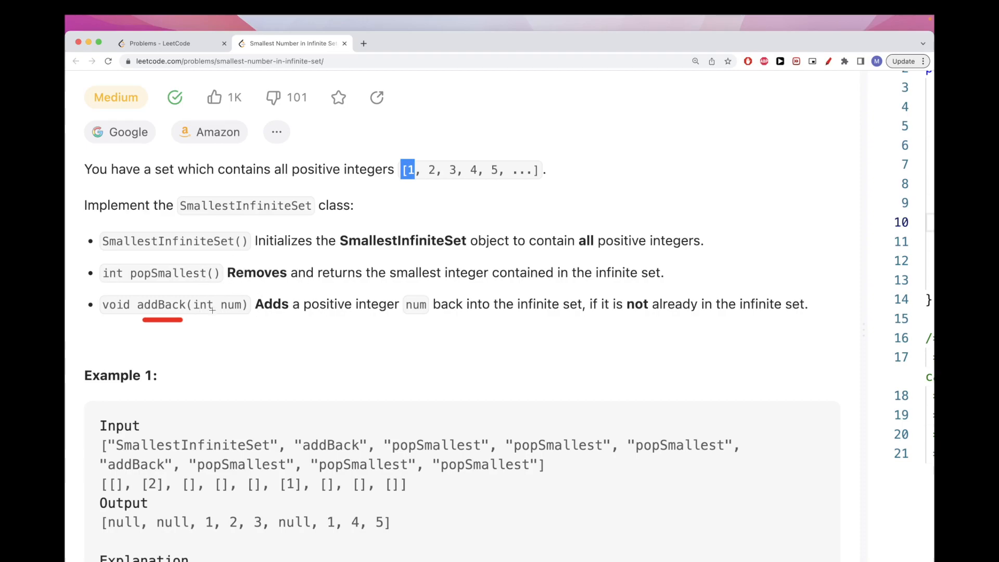
scroll("down", 3)
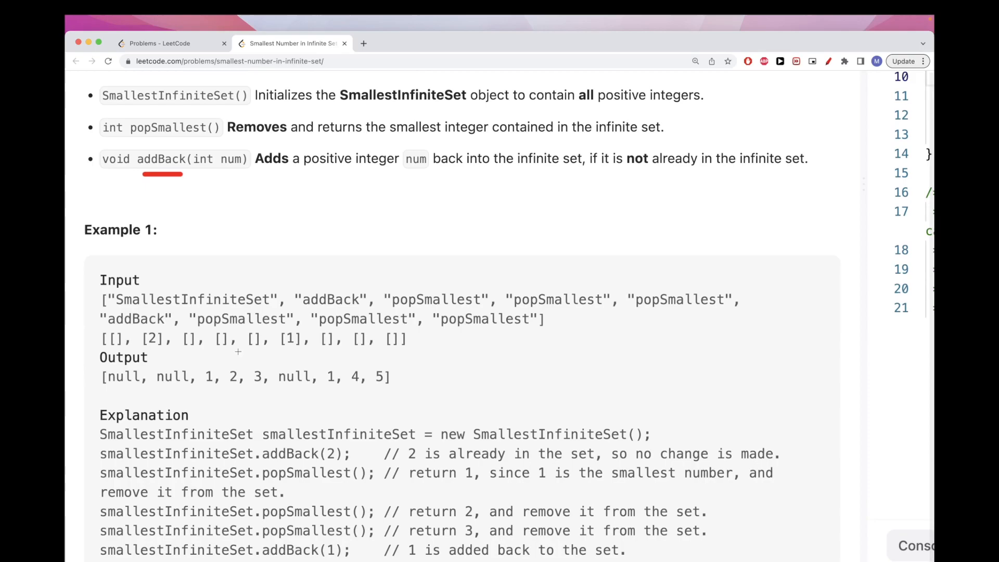
scroll("down", 3)
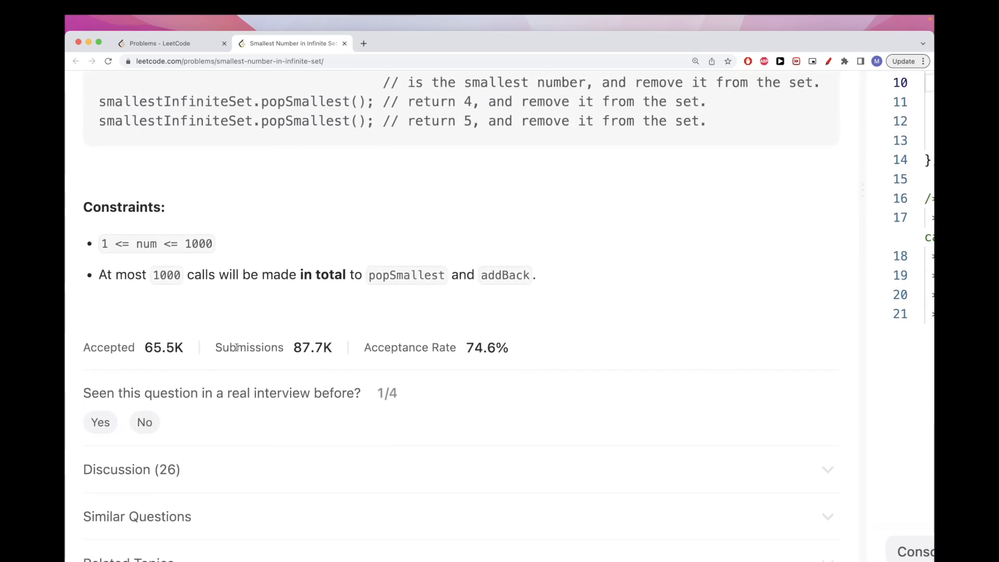
mouse_move(686, 49)
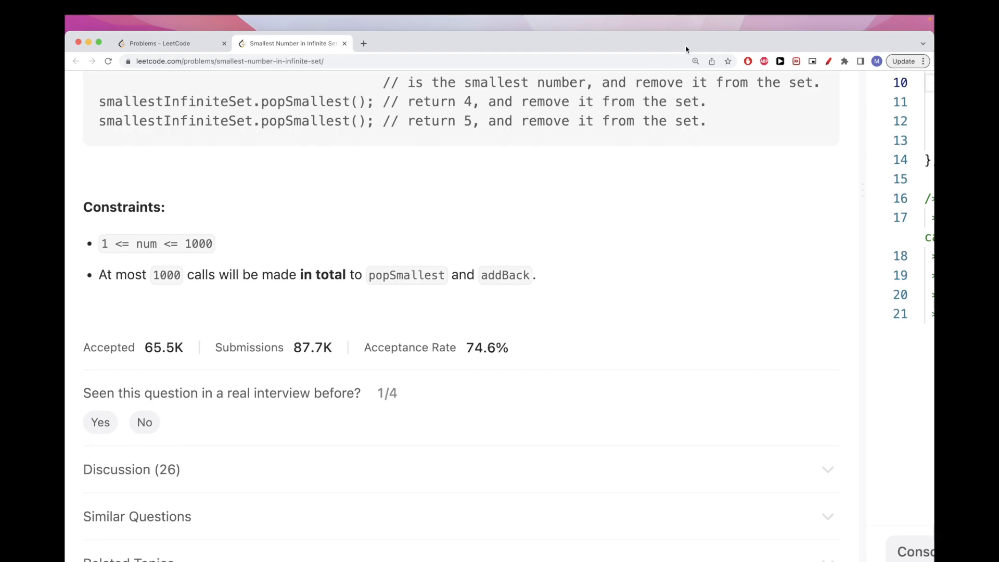
scroll("up", 3)
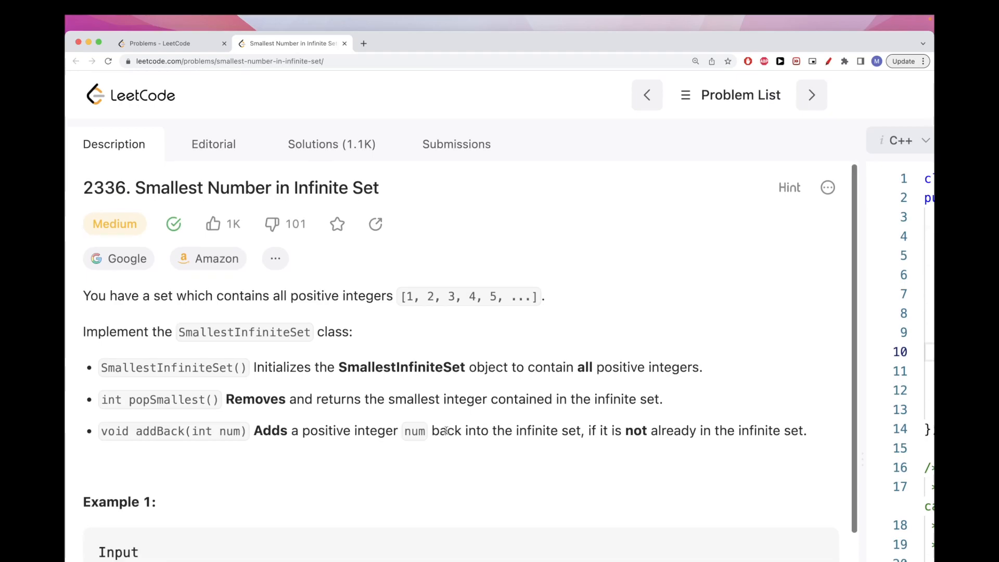
scroll("down", 3)
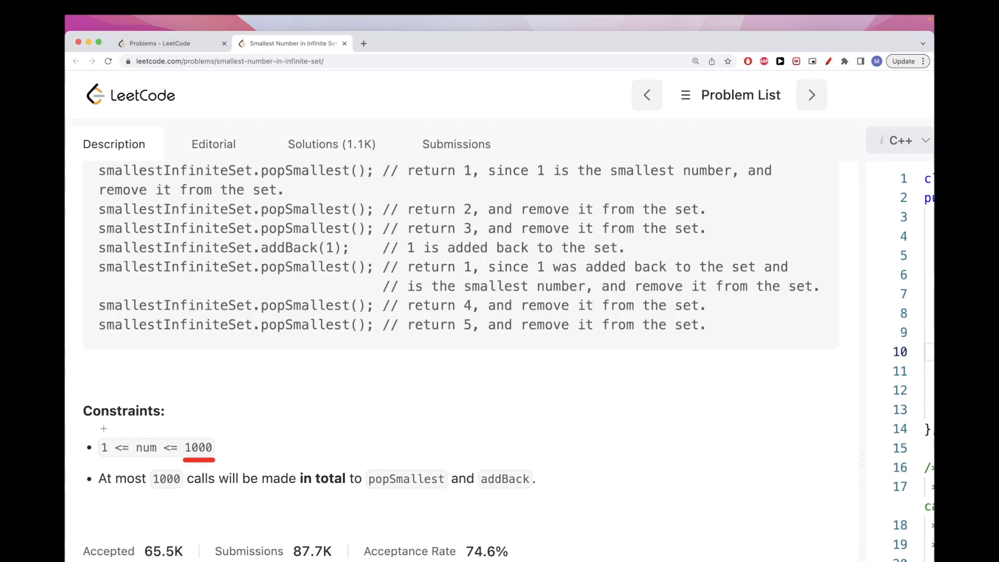
mouse_move(229, 364)
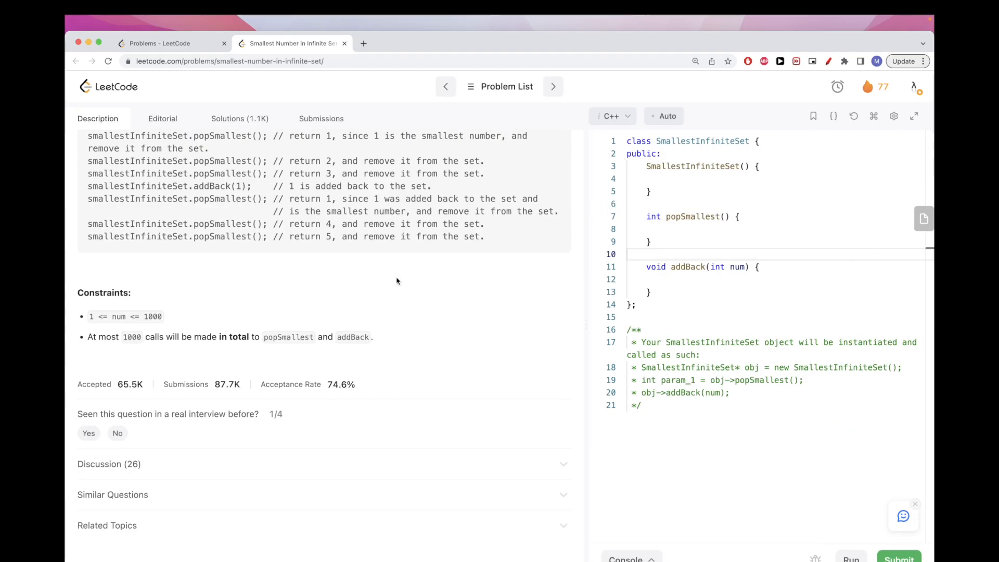
double_click(152, 317)
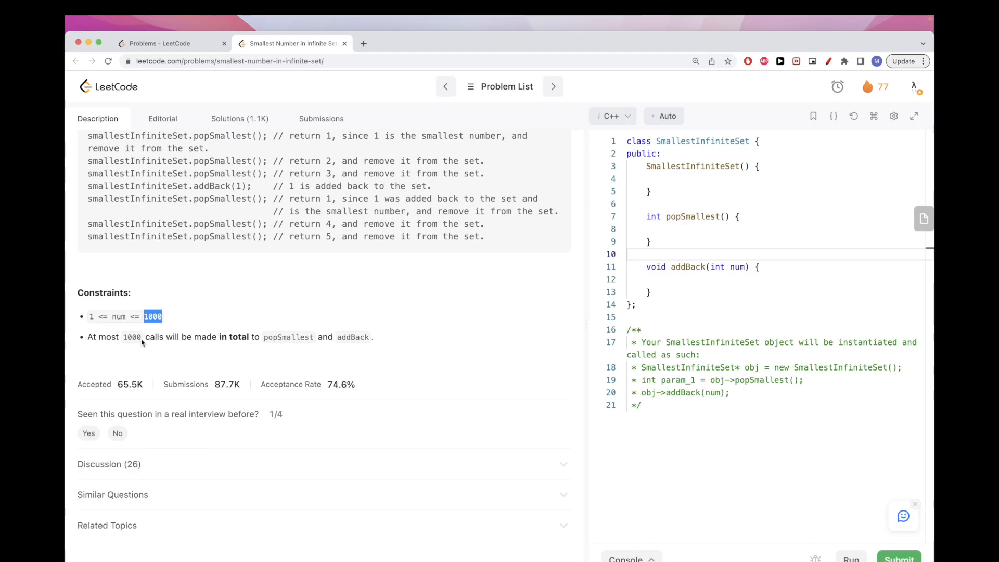
mouse_move(171, 332)
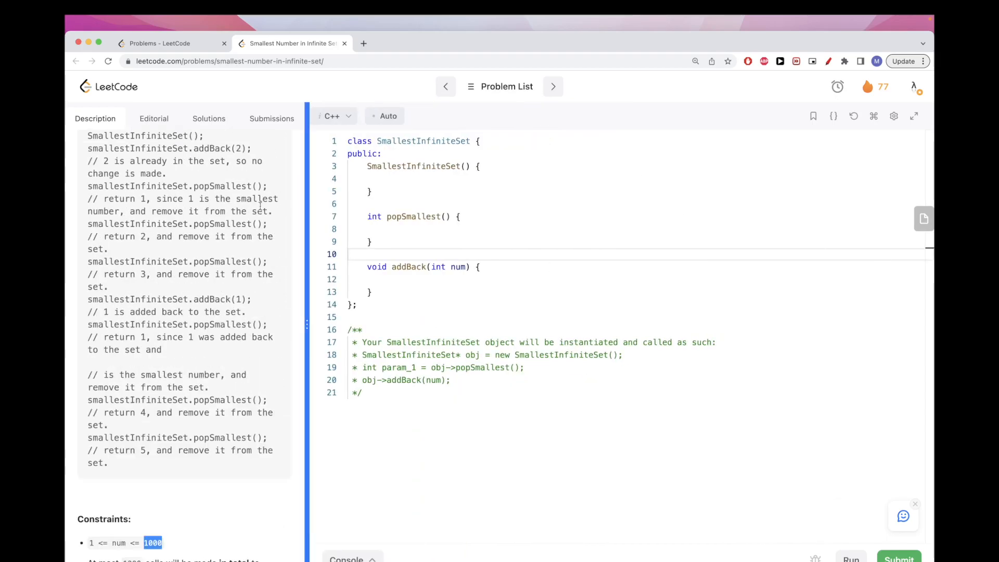
Rename the constructor attribute to self.present and fill it with True over range(1002).
left_click(334, 116)
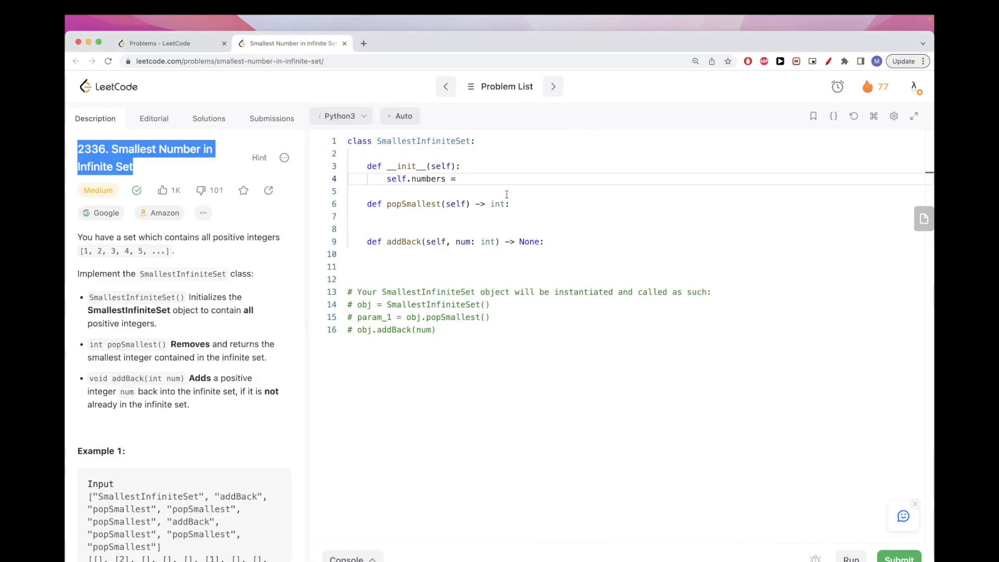
left_click(489, 178)
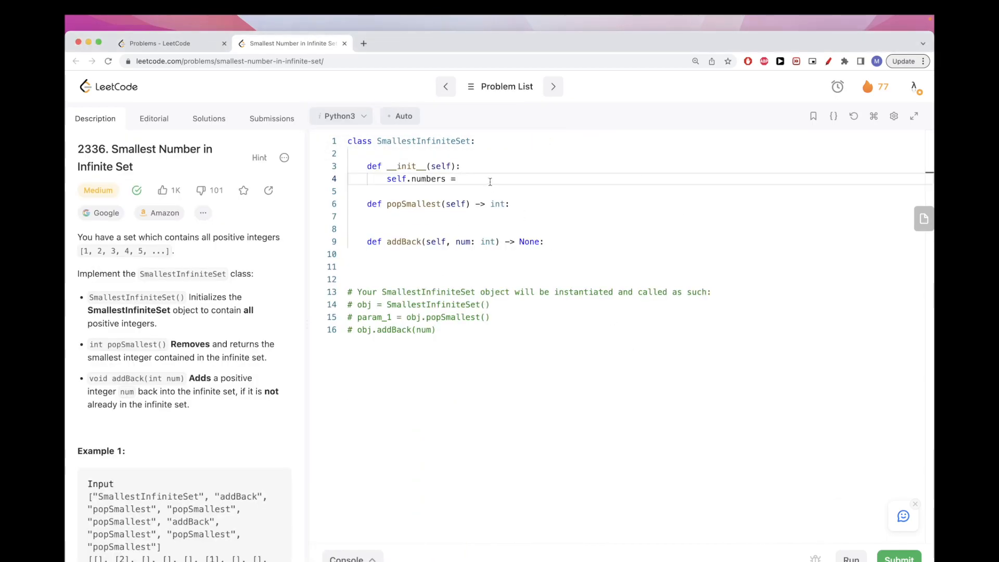
type("present")
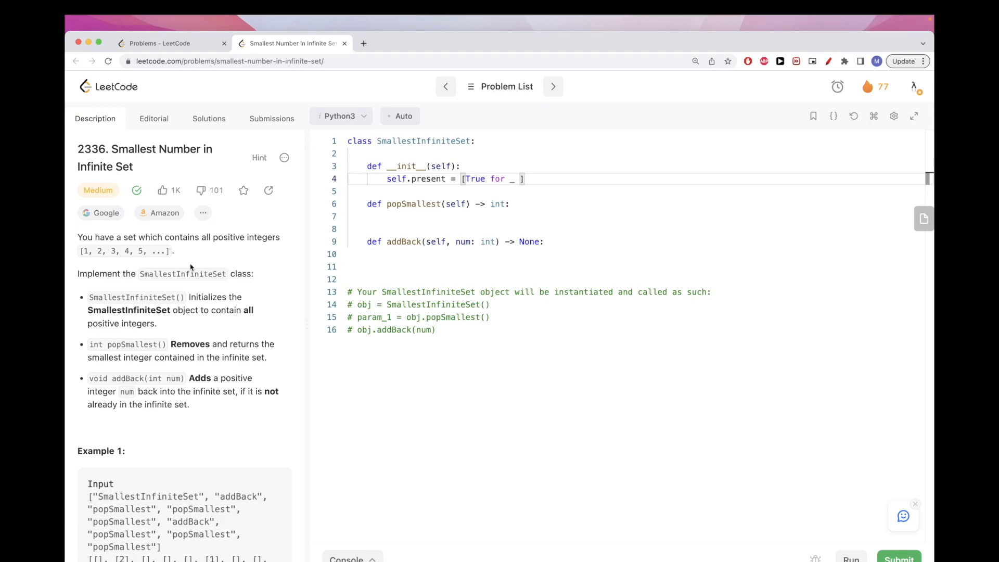
double_click(125, 250)
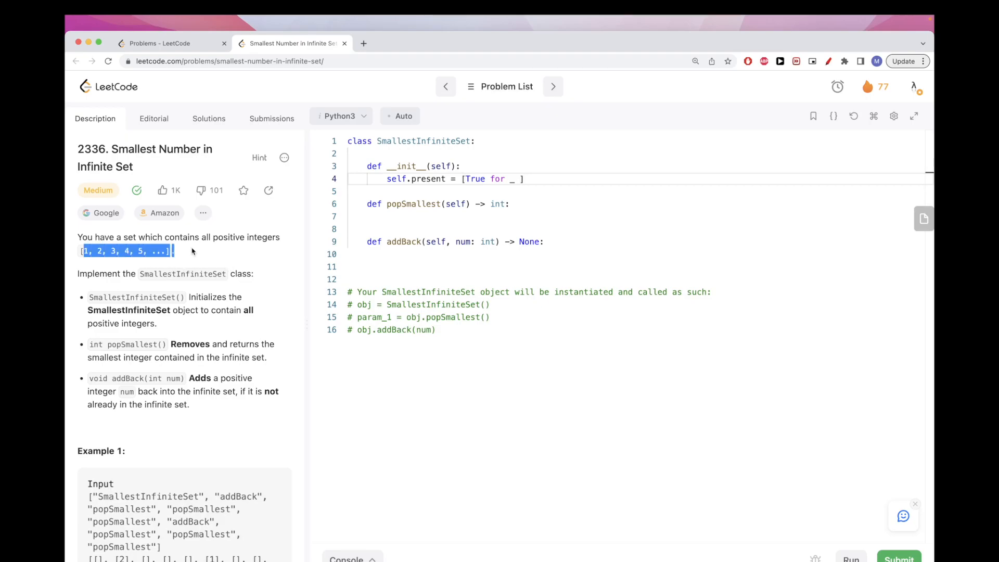
mouse_move(173, 390)
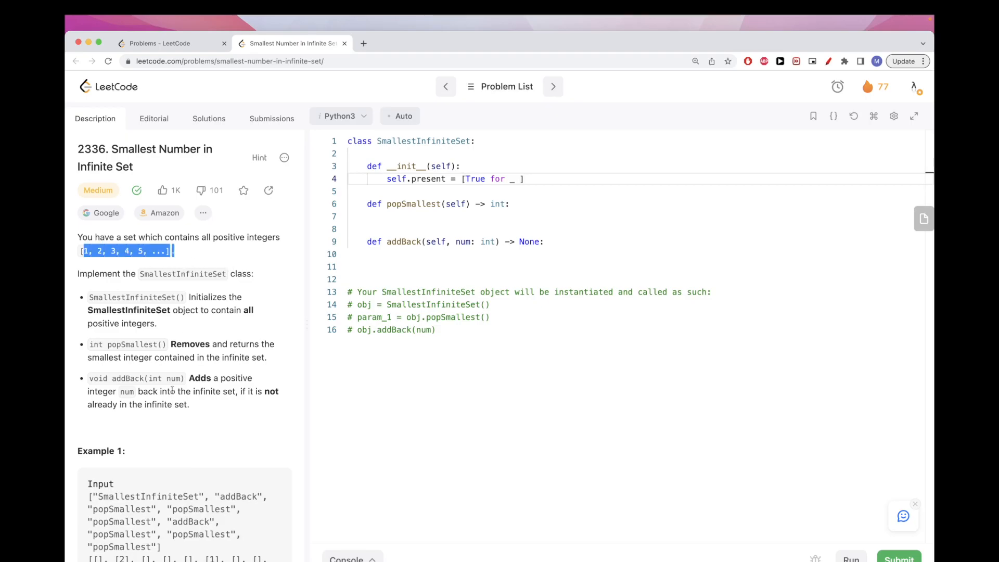
scroll("down", 3)
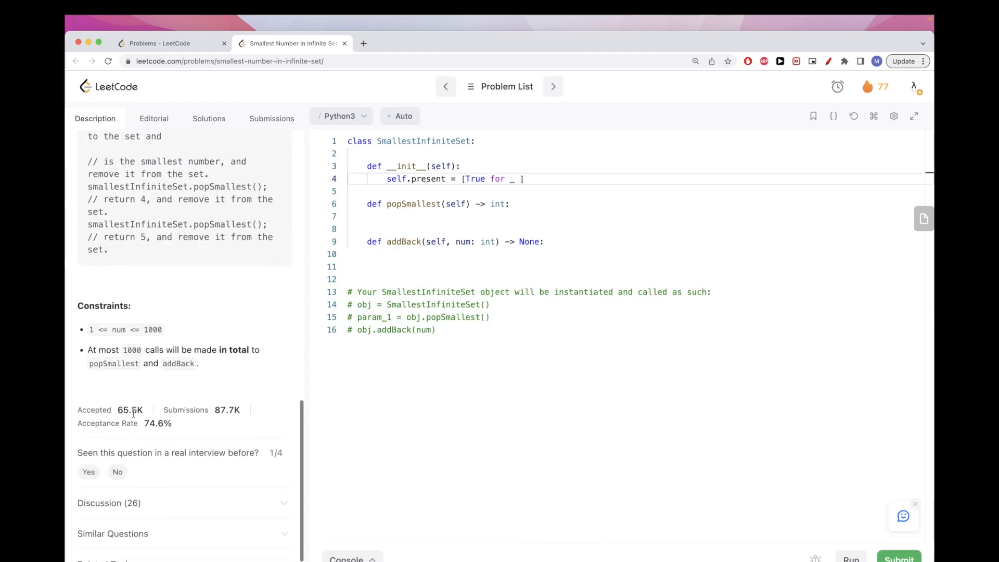
scroll("up", 3)
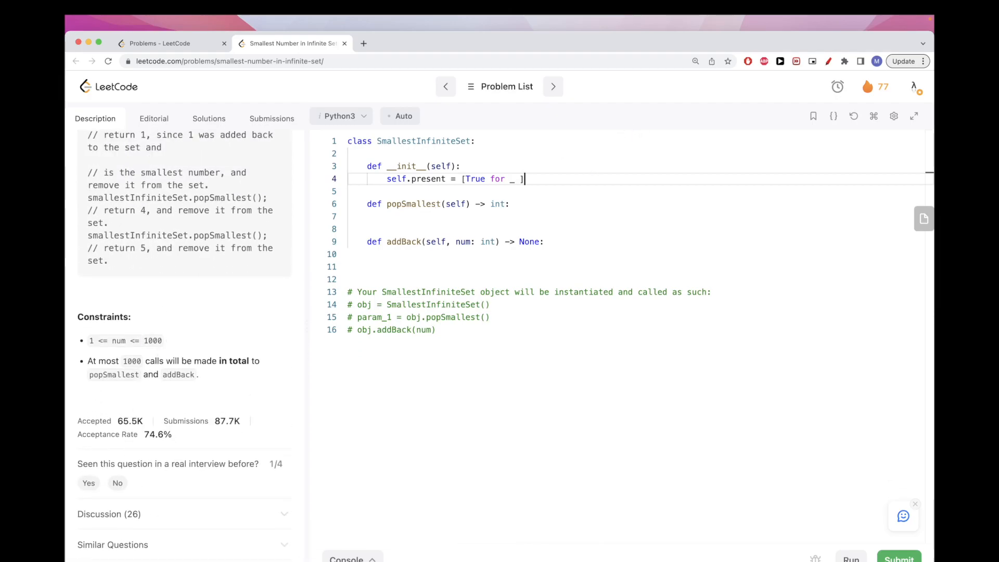
type("in range(")
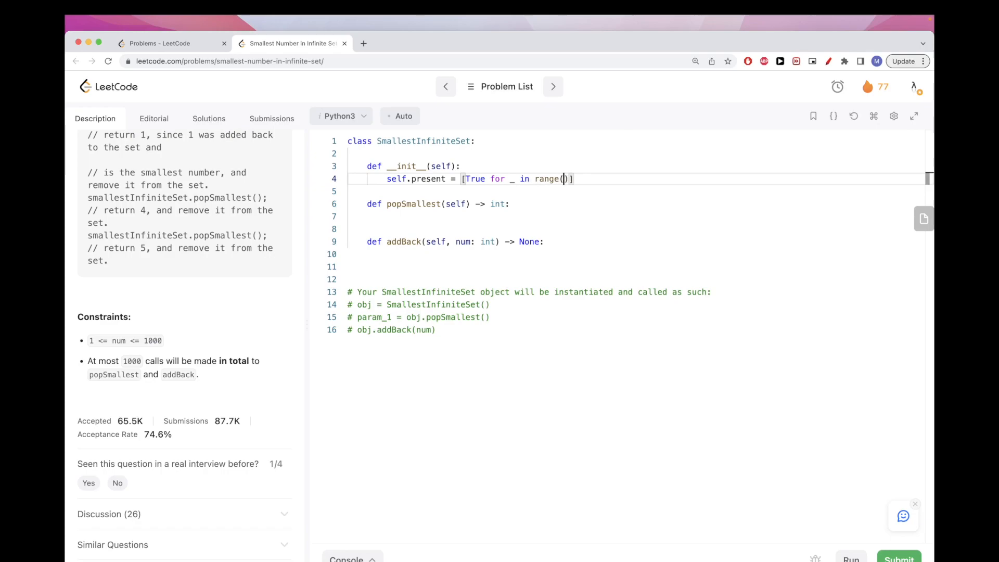
type("1002")
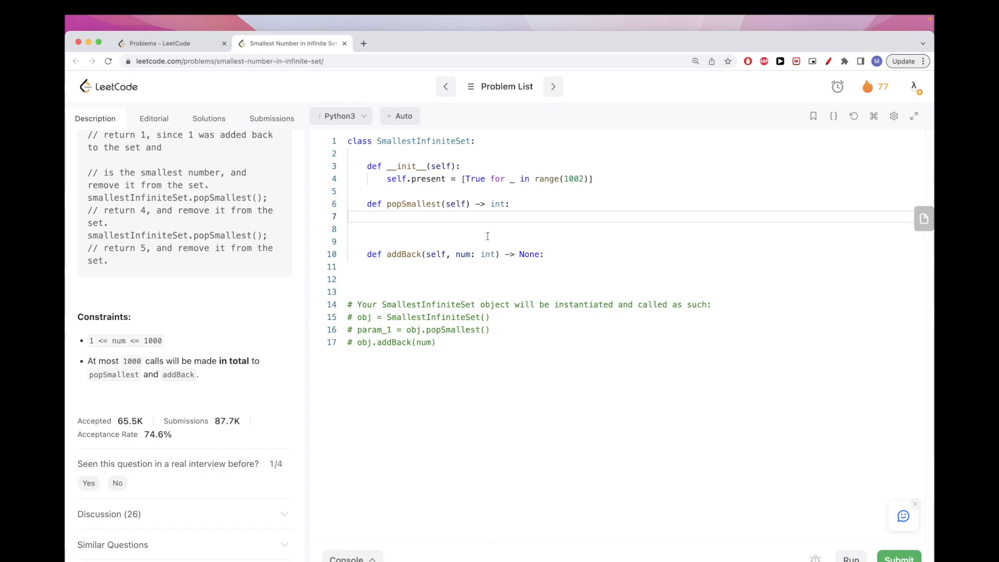
Write 'self.present[num] = True' as the body of addBack.
type("se")
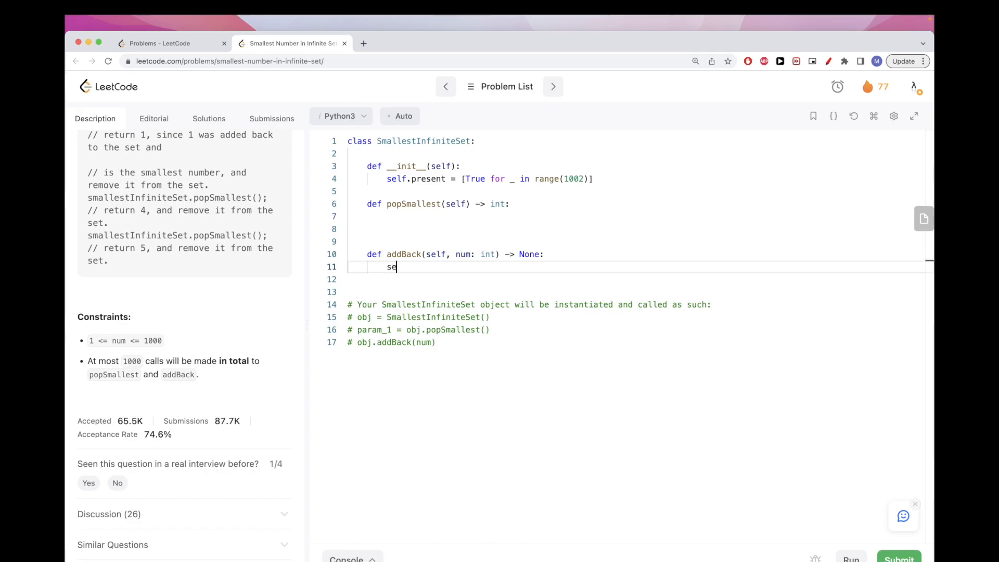
type("lf.present")
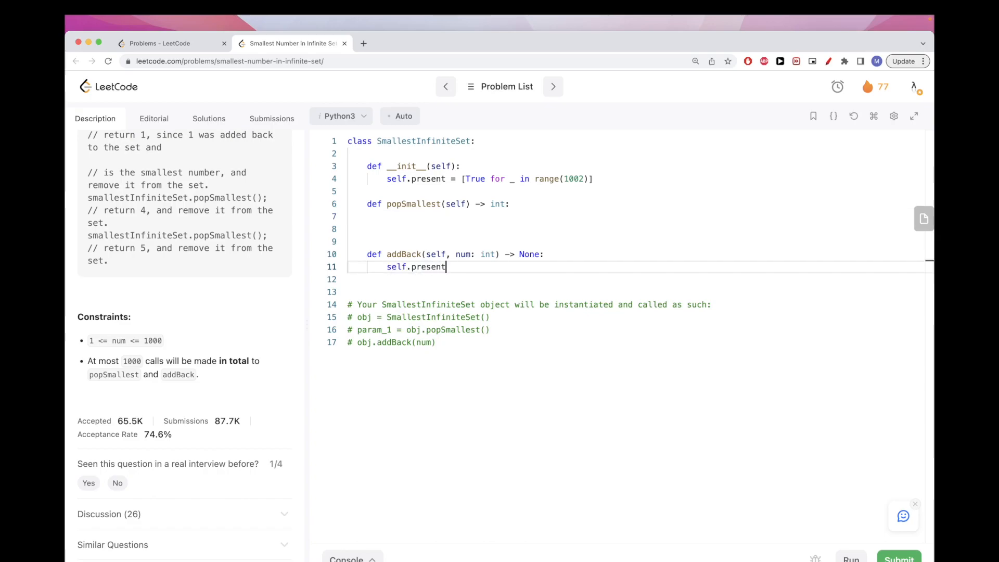
type("[num] = F")
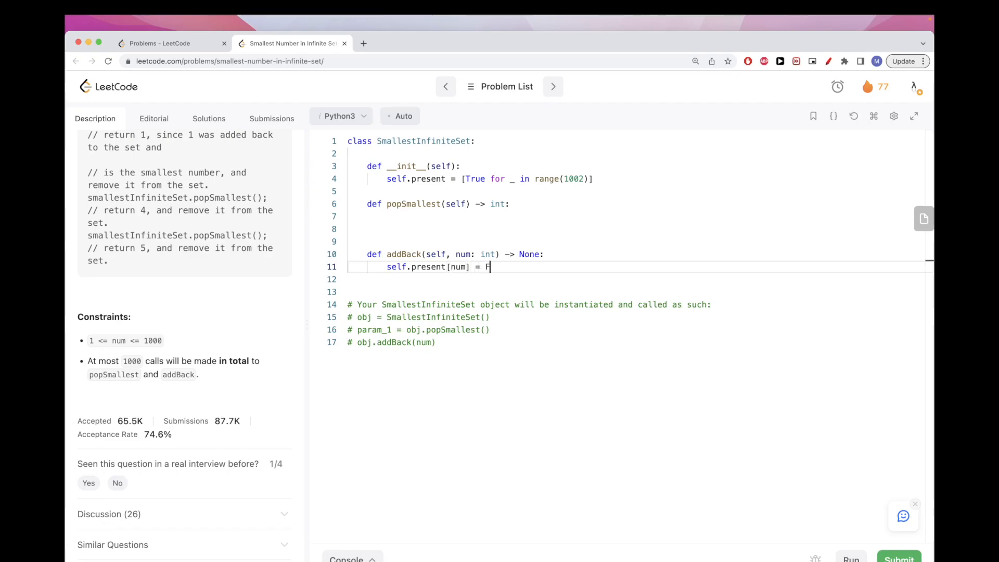
type("ru")
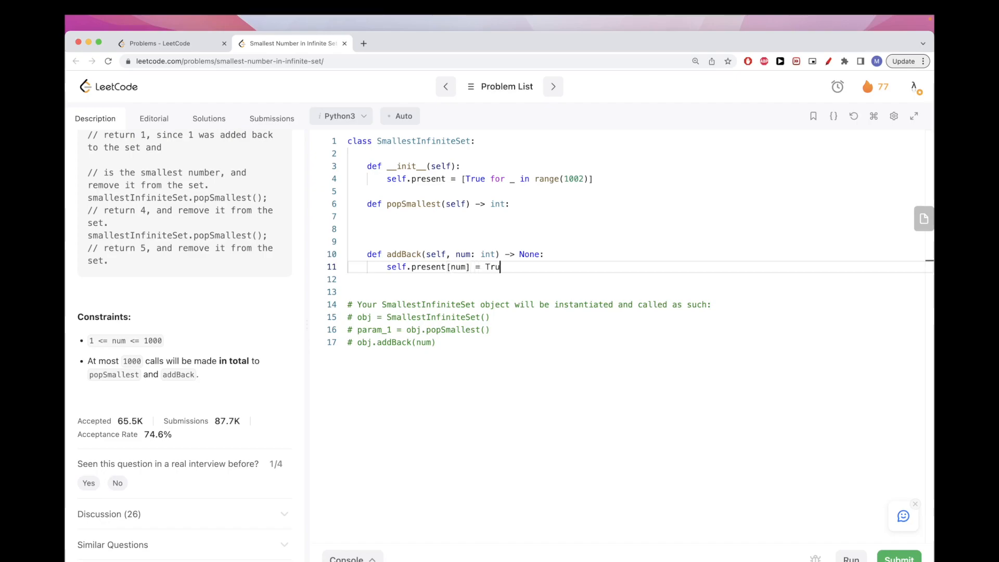
type("e")
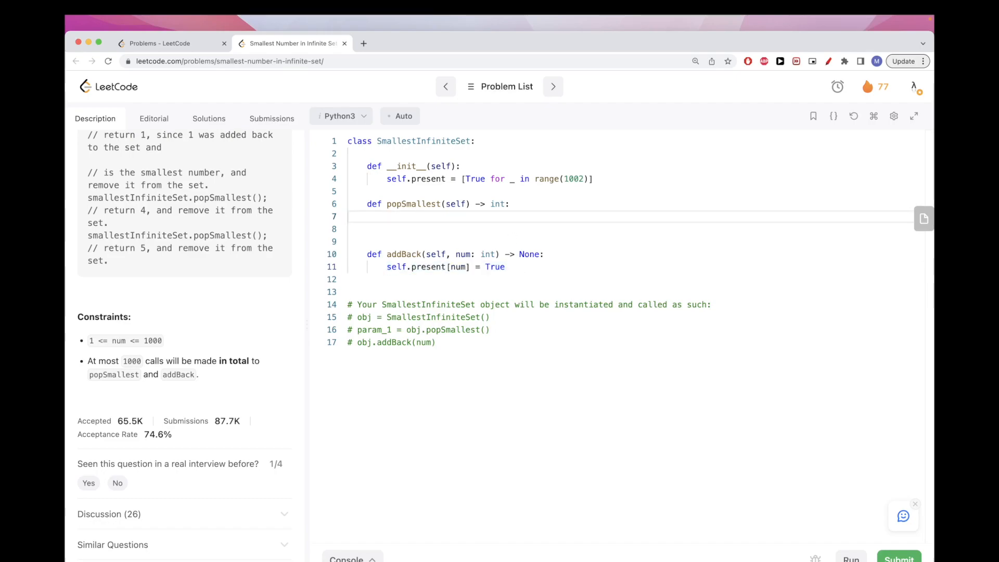
Begin popSmallest with a for loop over x in a range ending at 1001.
type("x = ...")
left_click(630, 229)
type("self.present[x] = True")
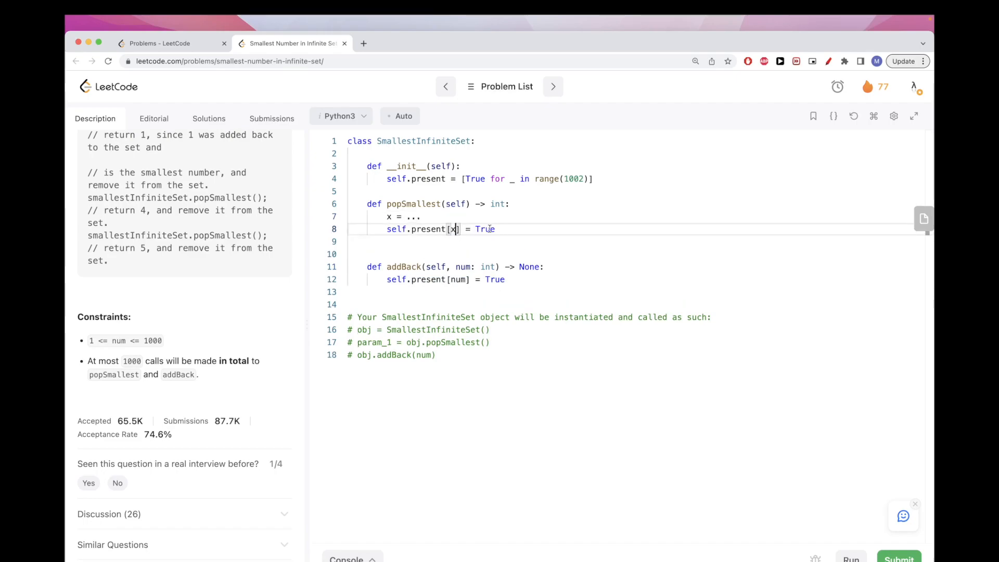
type("False")
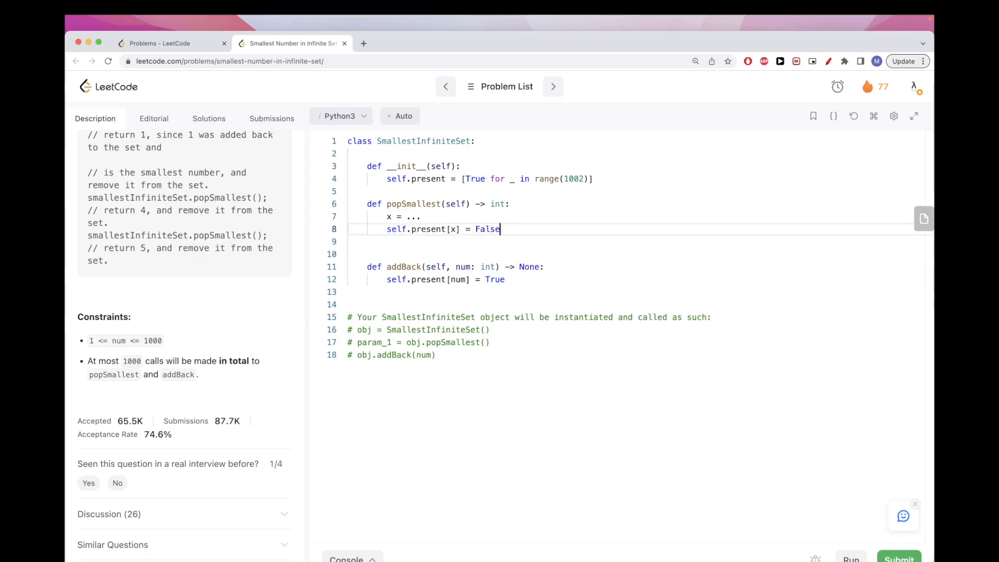
left_click(425, 216)
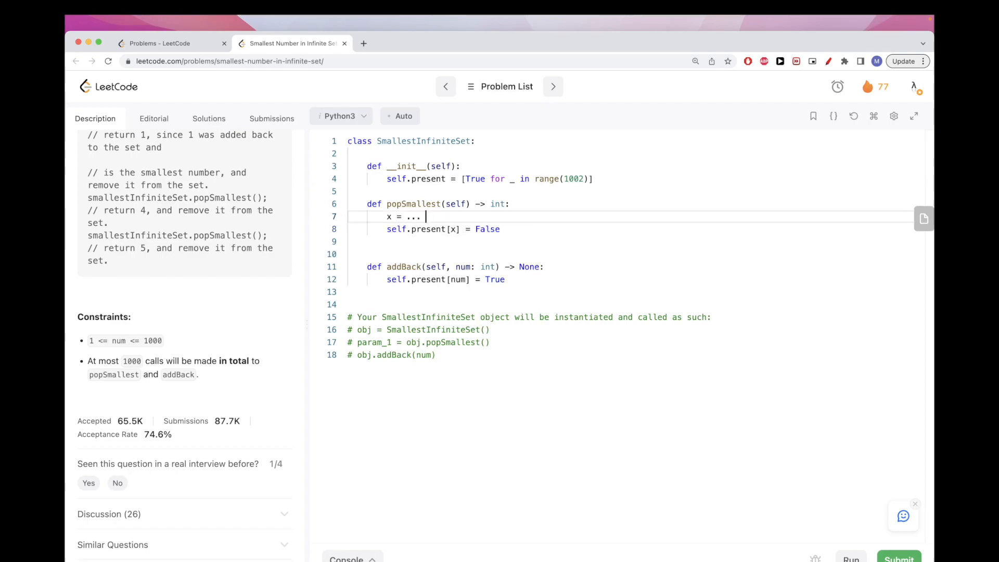
type("for")
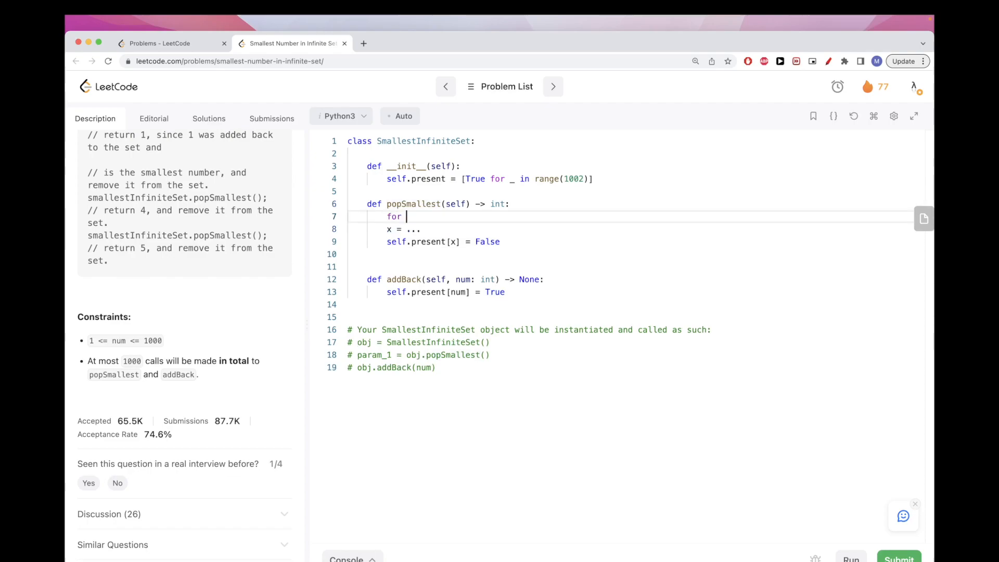
type("x in range(1,")
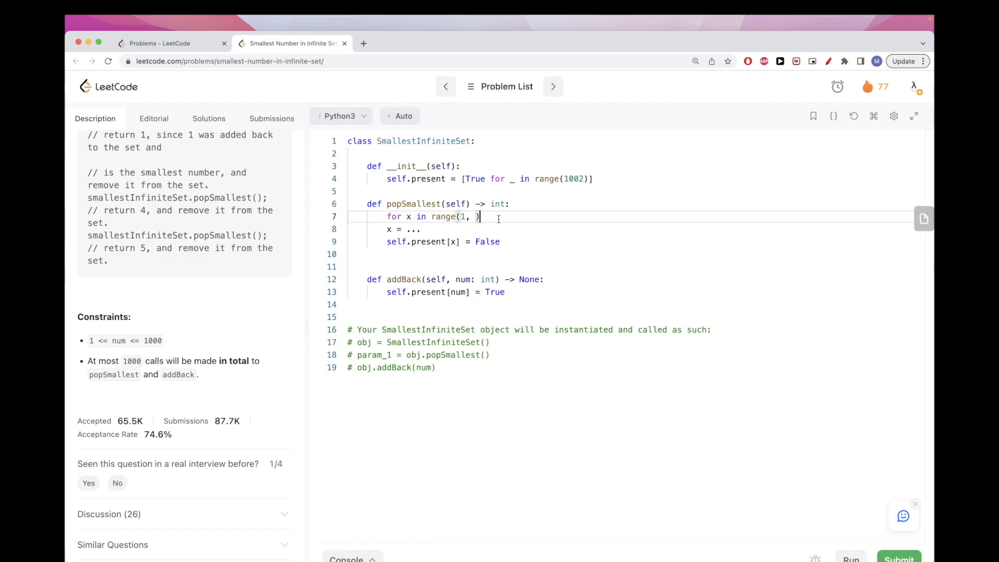
type("1001")
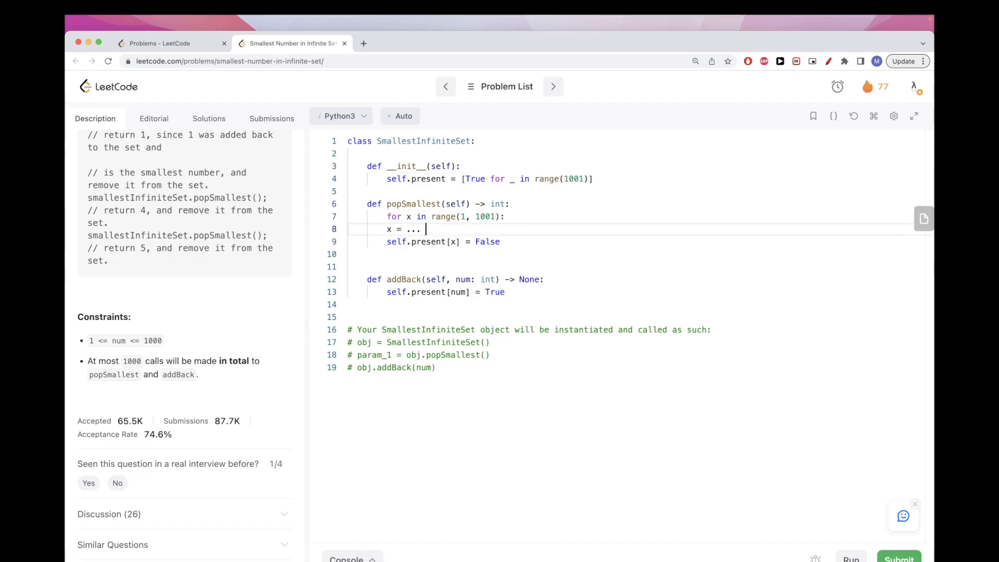
Mark the first present x False, return it, and submit the solution for acceptance.
key("Backspace")
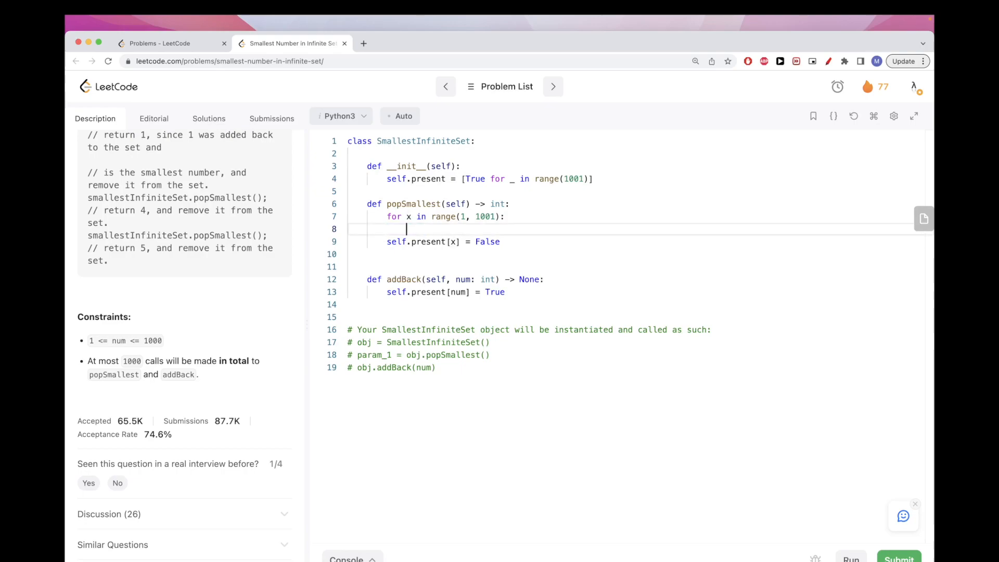
type("if self.pres")
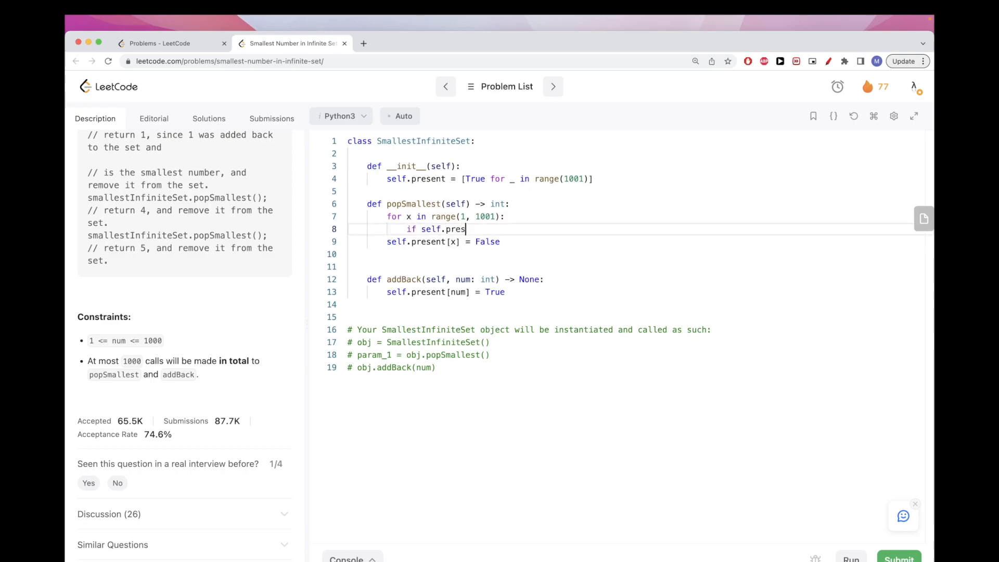
type("ent[x]:")
type("ret")
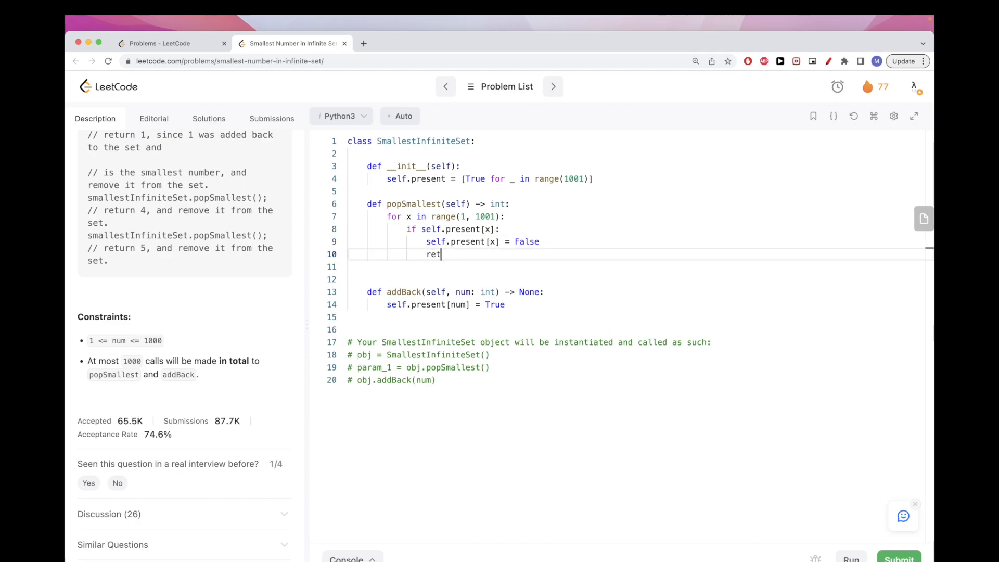
type("urn x")
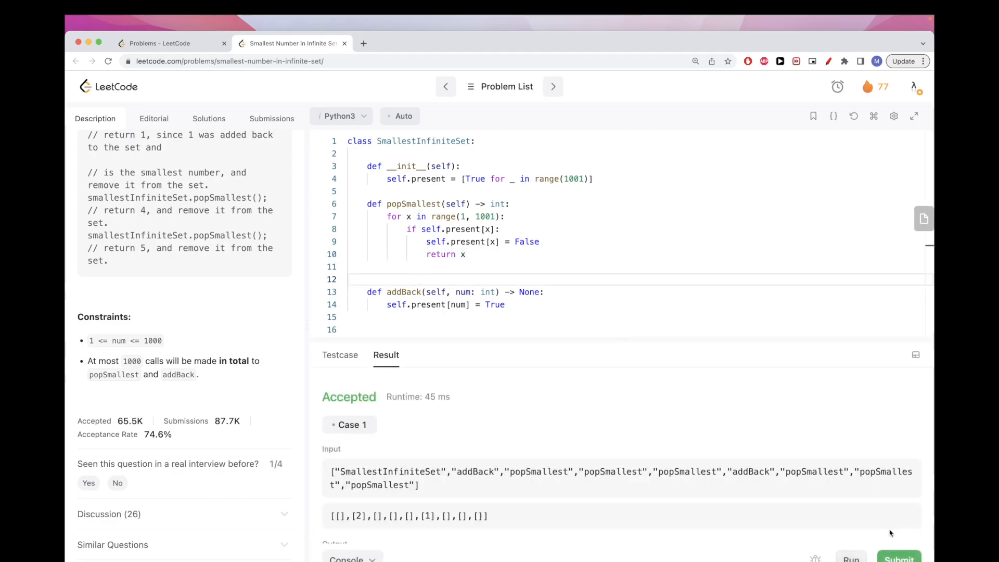
left_click(271, 119)
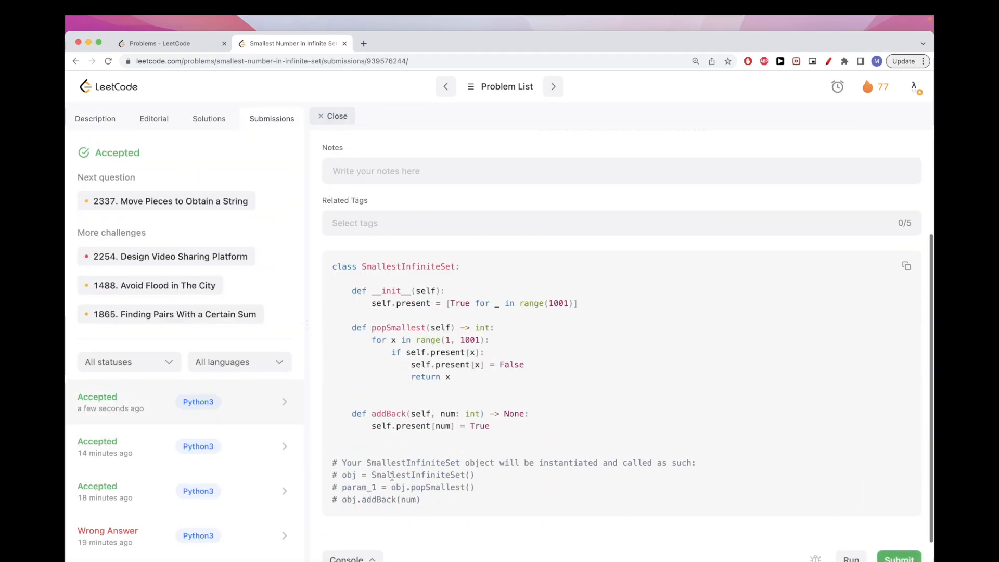
left_click(95, 118)
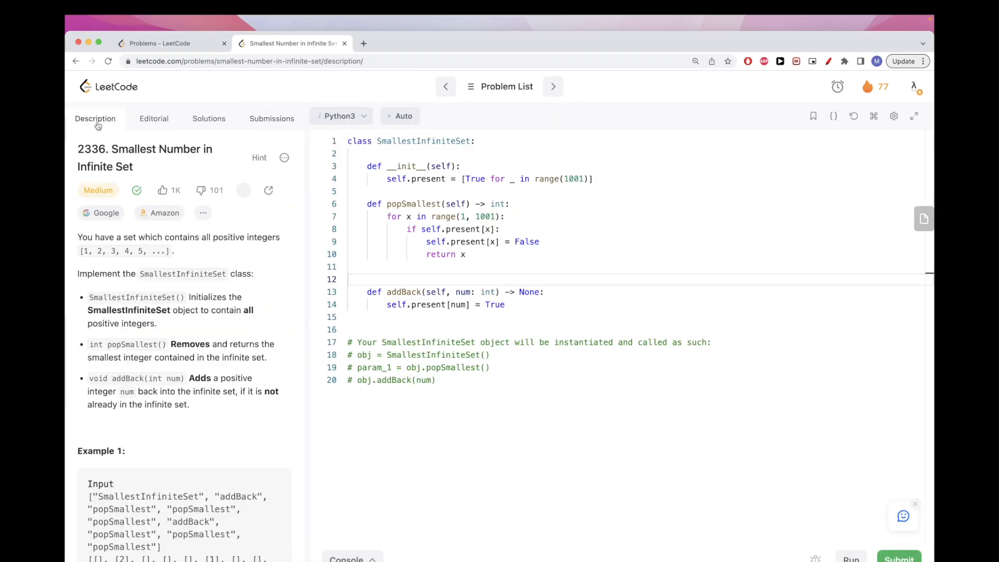
left_click(387, 179)
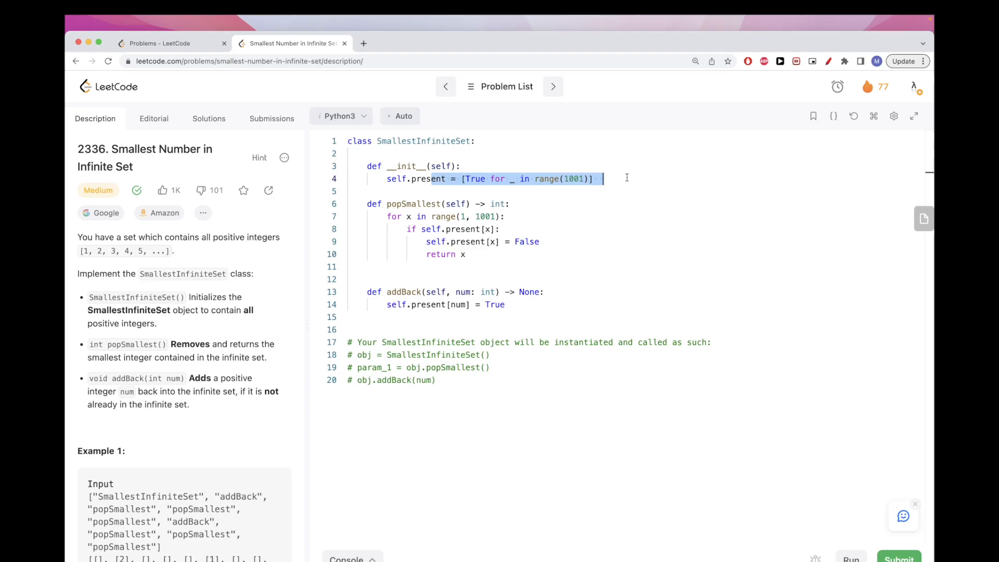
left_click(481, 216)
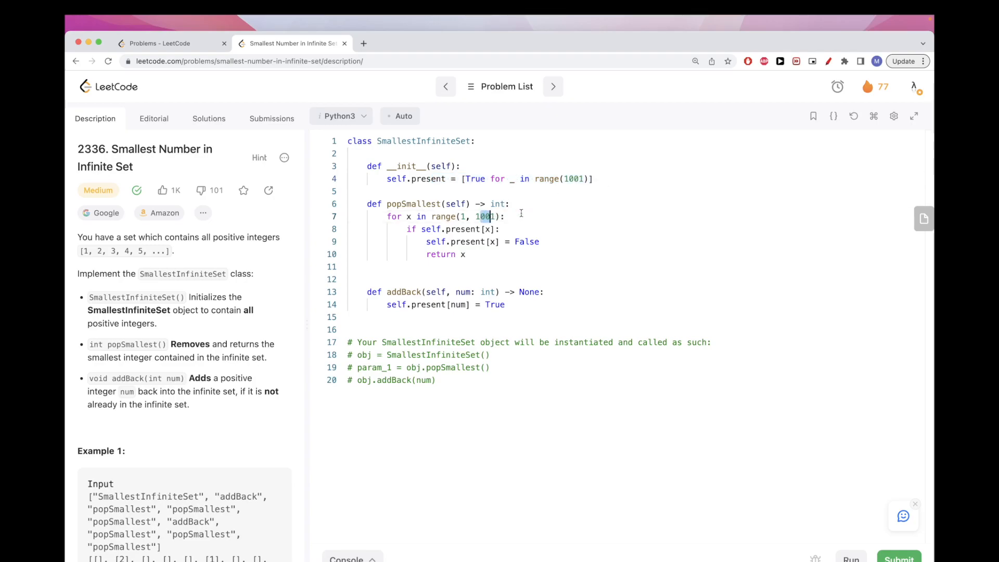
type("# 0")
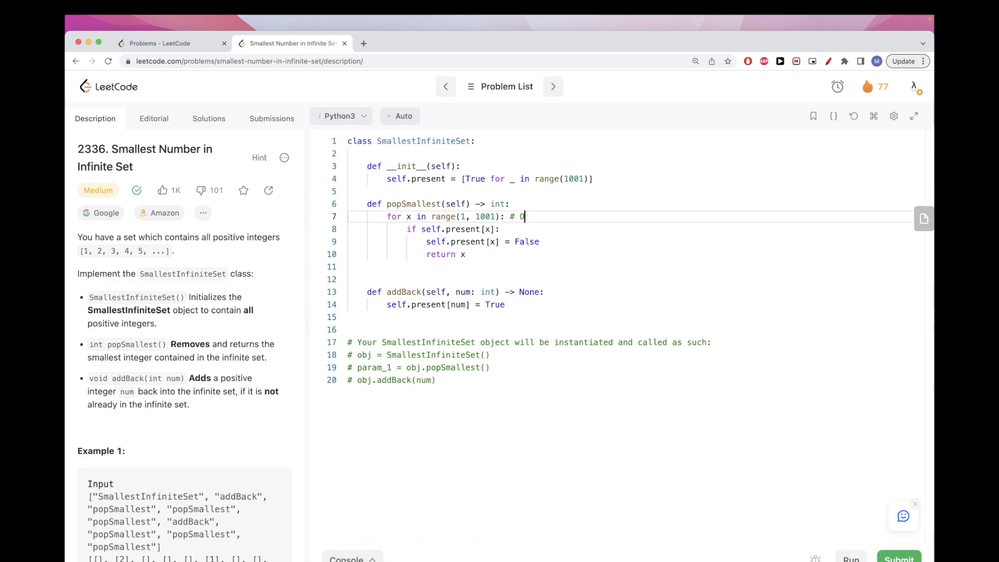
type("(1)")
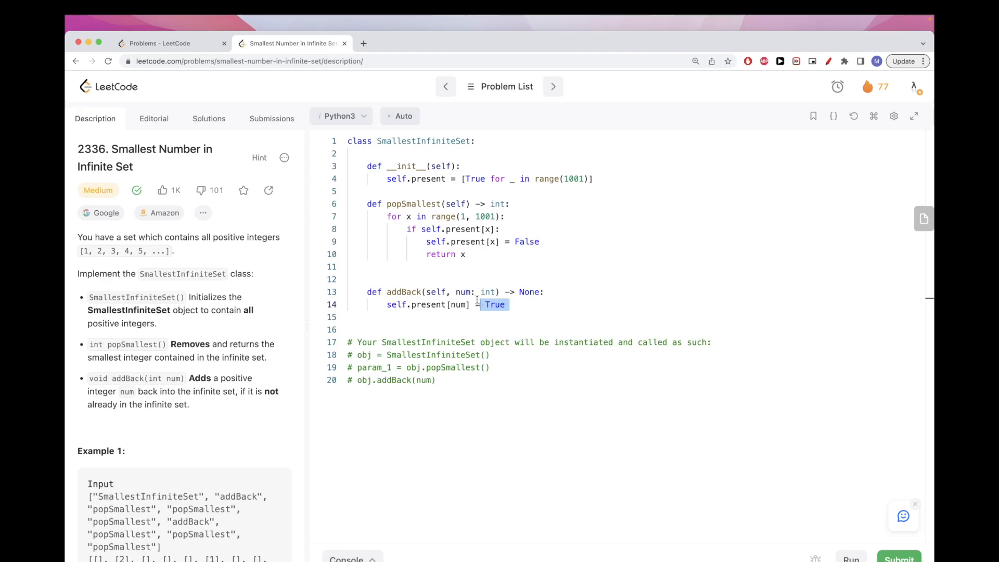
mouse_move(485, 282)
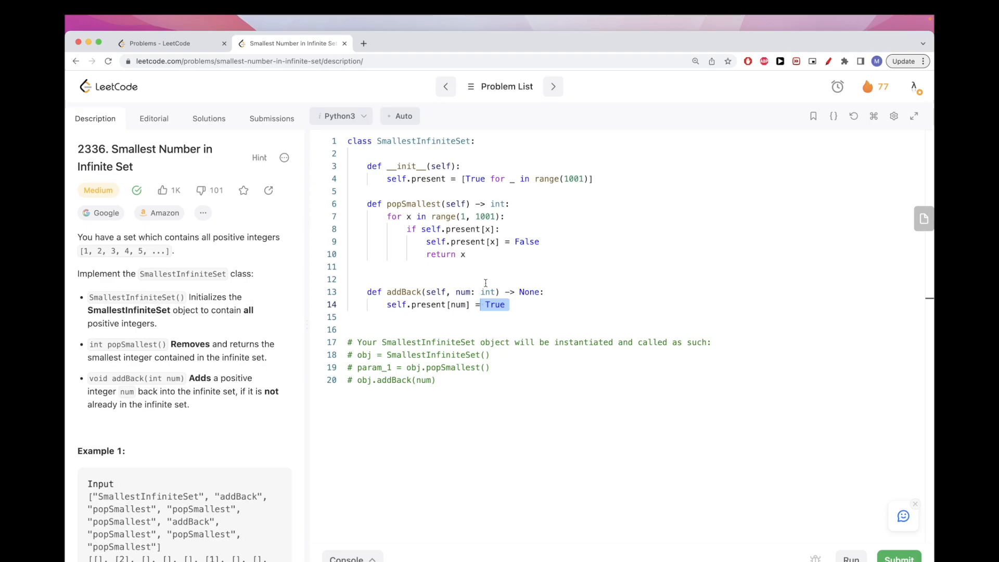